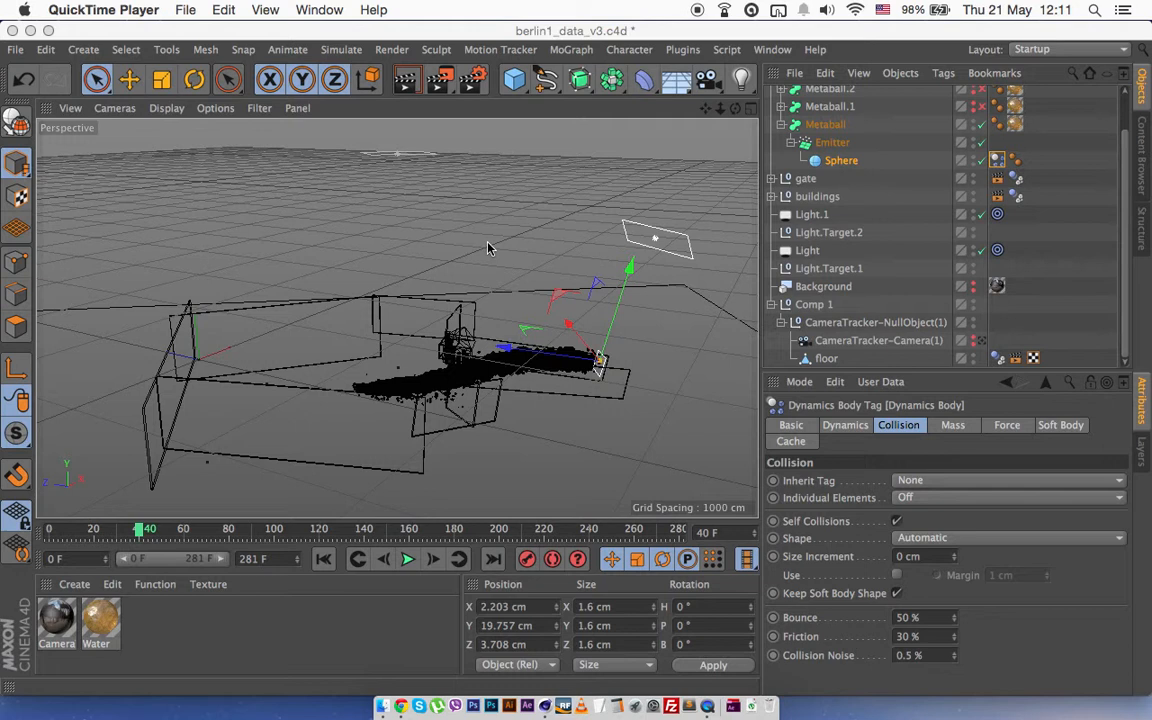
pyautogui.moveTo(851, 139)
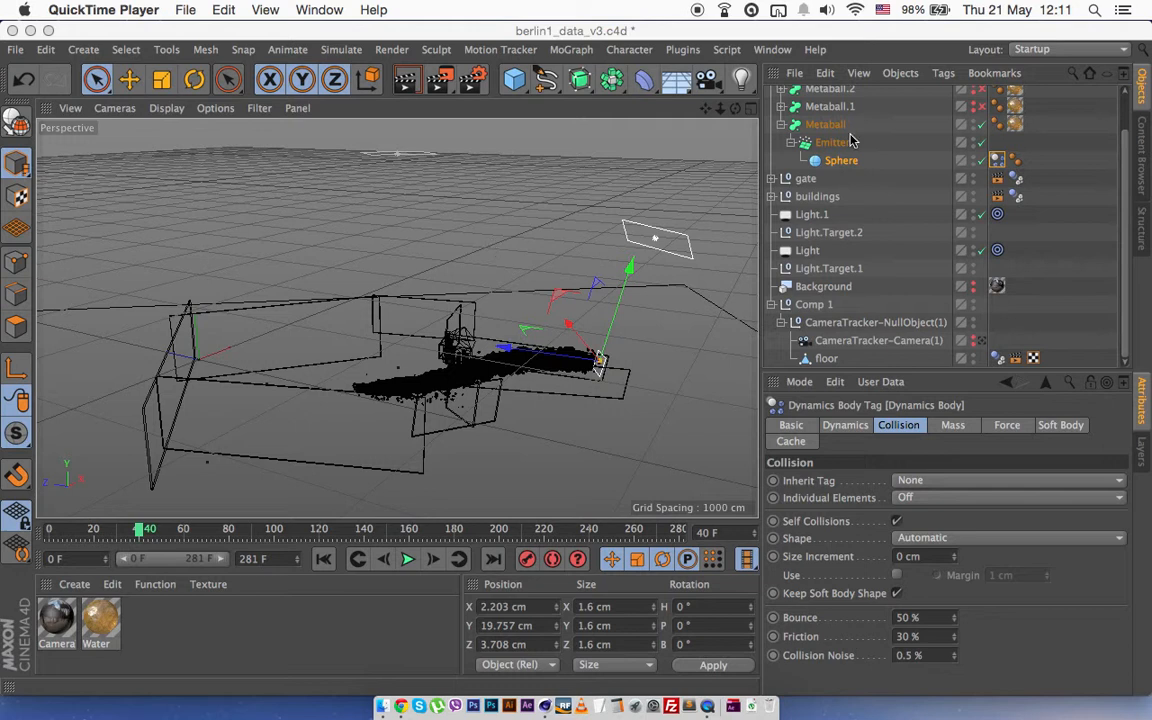
# - Inspect the Metaball and Sphere, then the Emitter showing birthrate 1300 and 280-frame lifetime
pyautogui.click(825, 124)
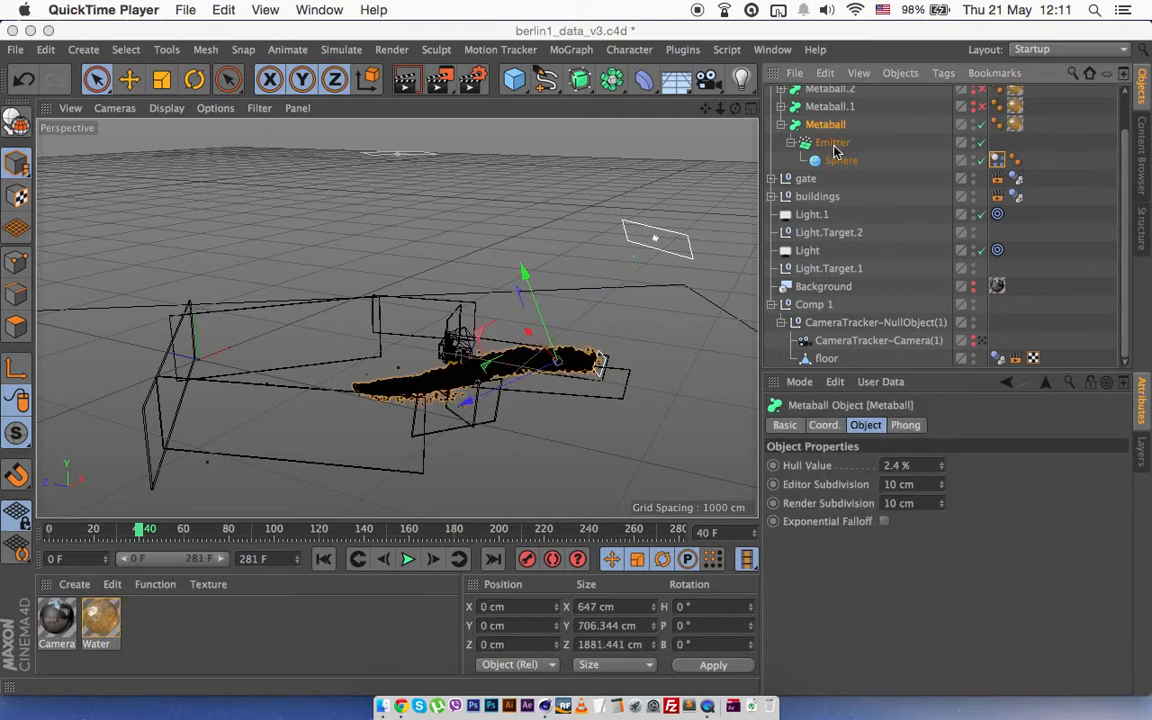
pyautogui.click(841, 160)
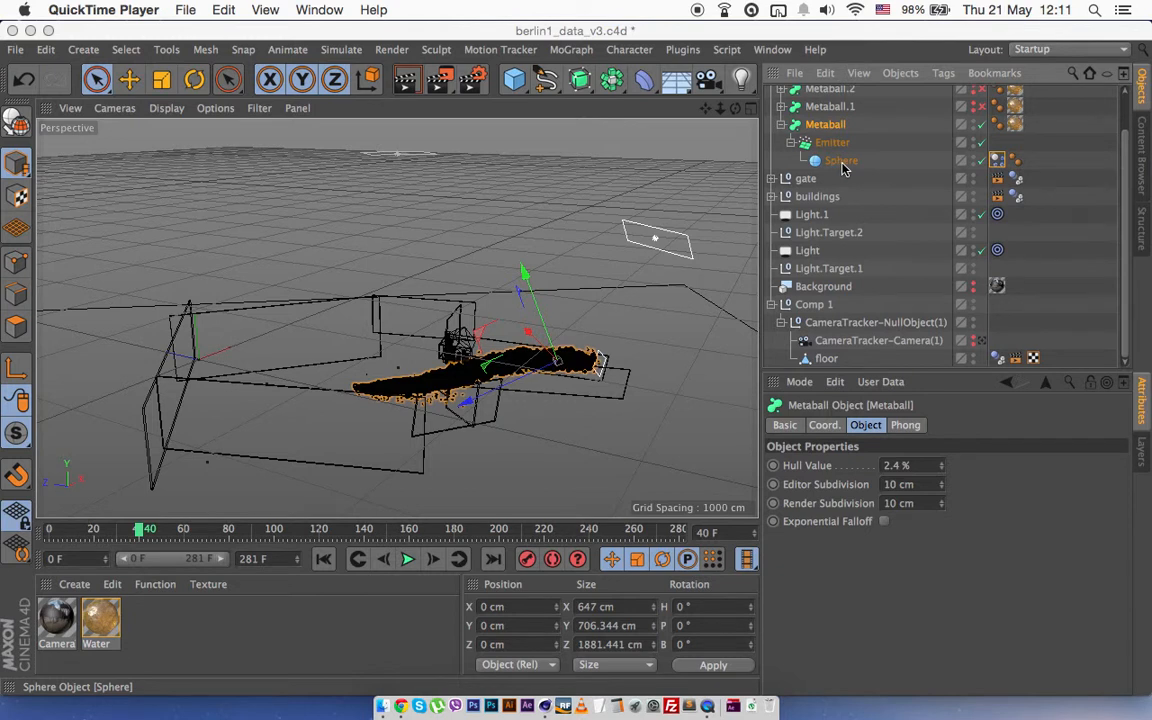
pyautogui.click(831, 142)
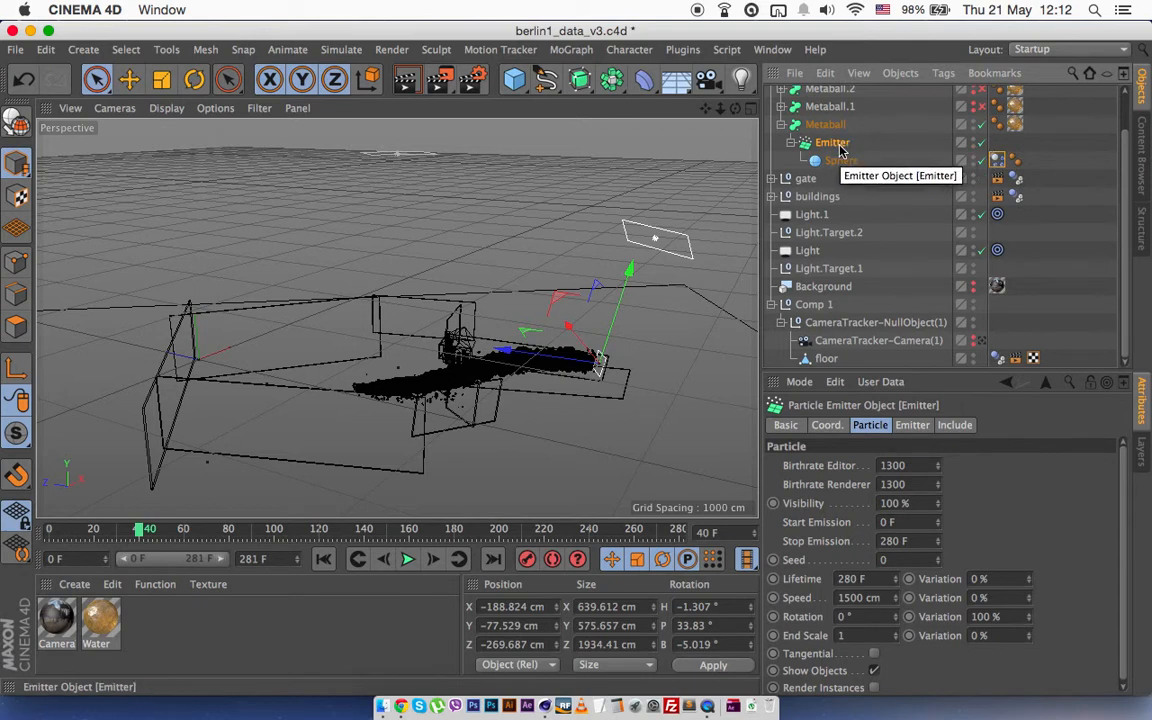
pyautogui.moveTo(825, 124)
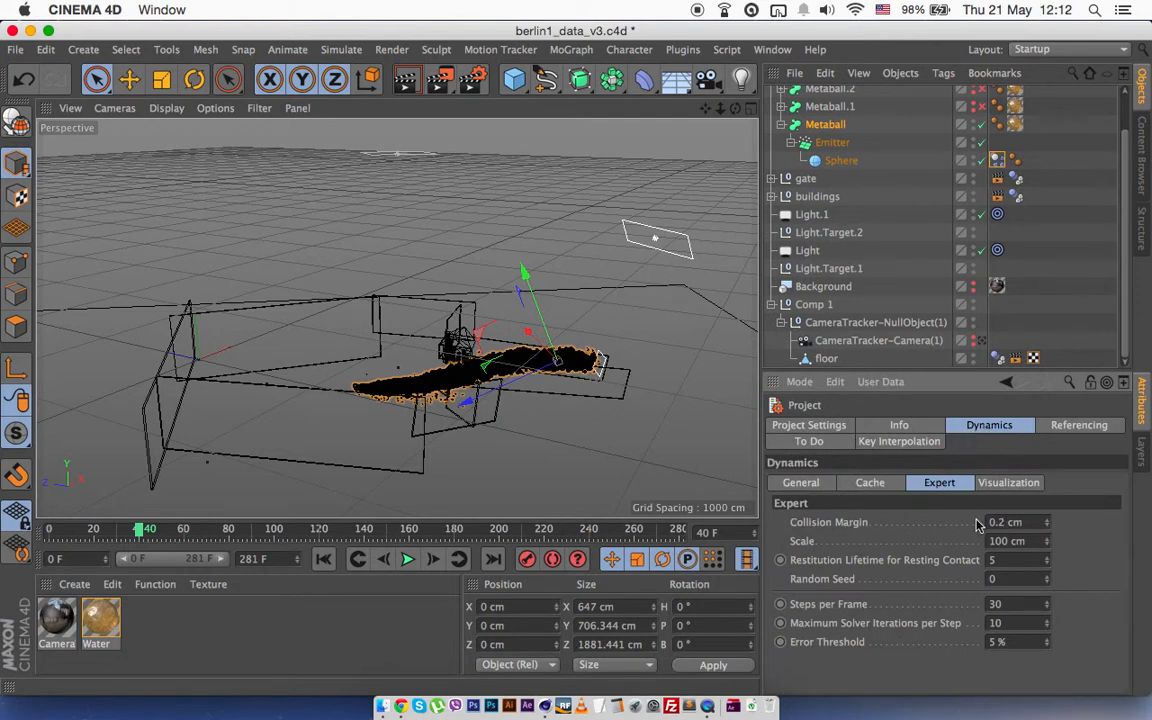
pyautogui.moveTo(968, 612)
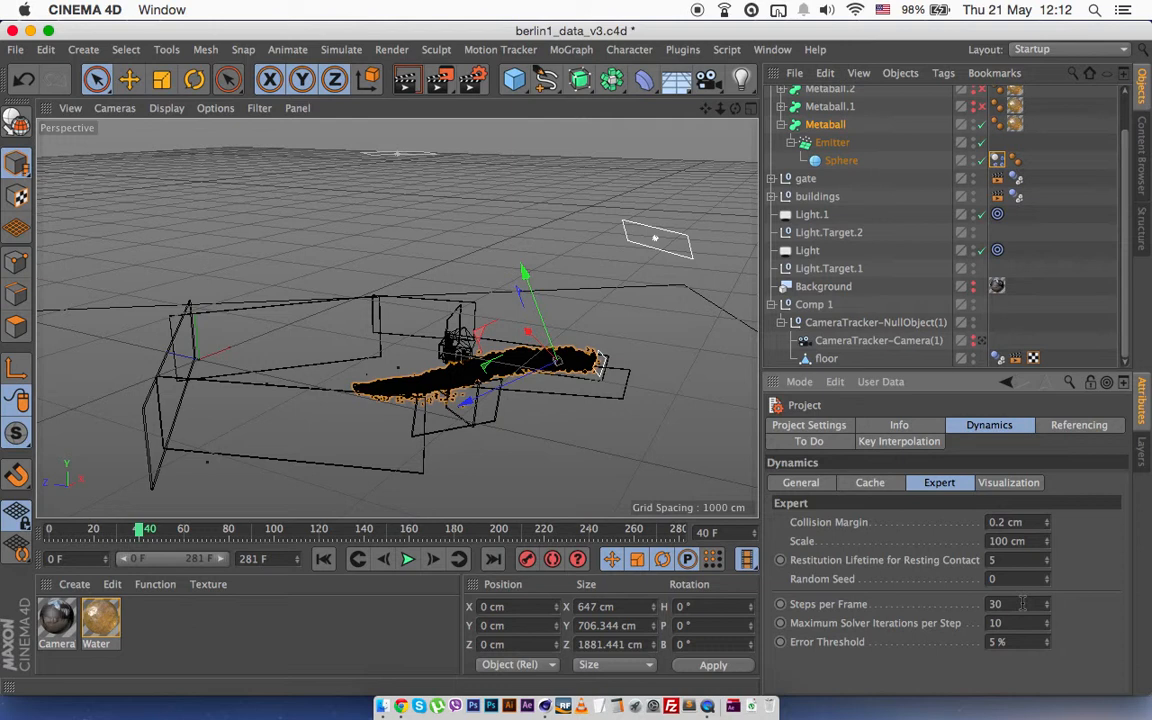
pyautogui.moveTo(1086, 378)
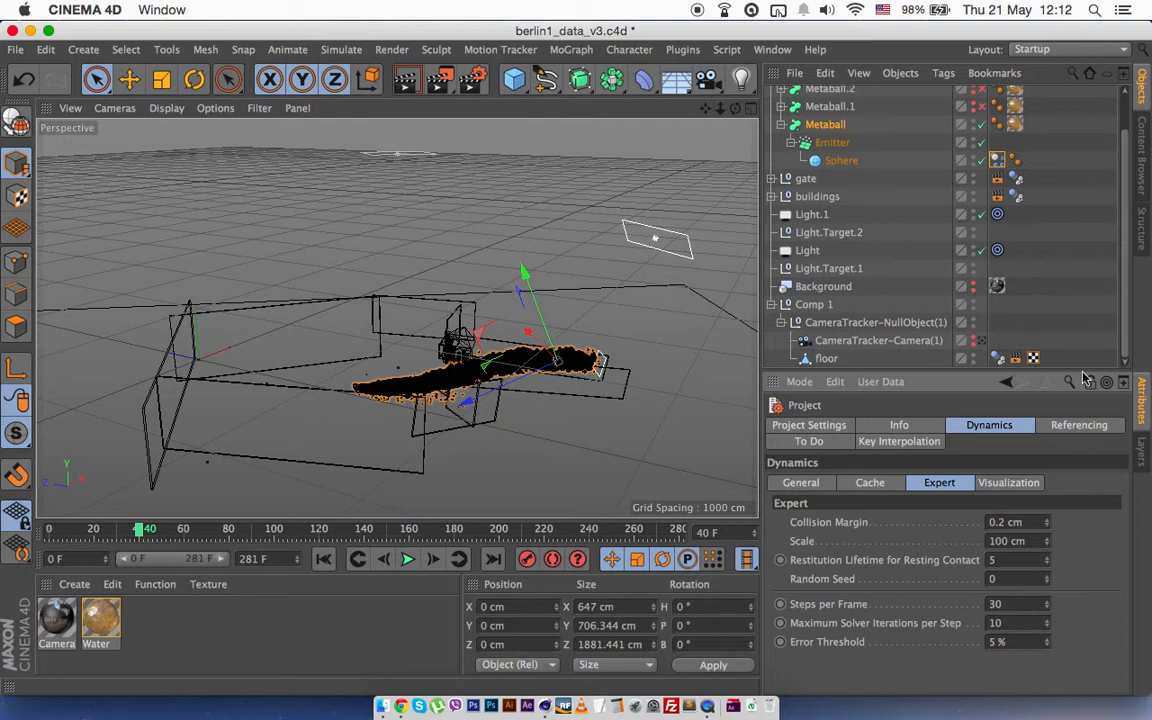
# - Check floor collision, then view the Sphere's automatic shape, 50% bounce, 30% friction
pyautogui.click(827, 358)
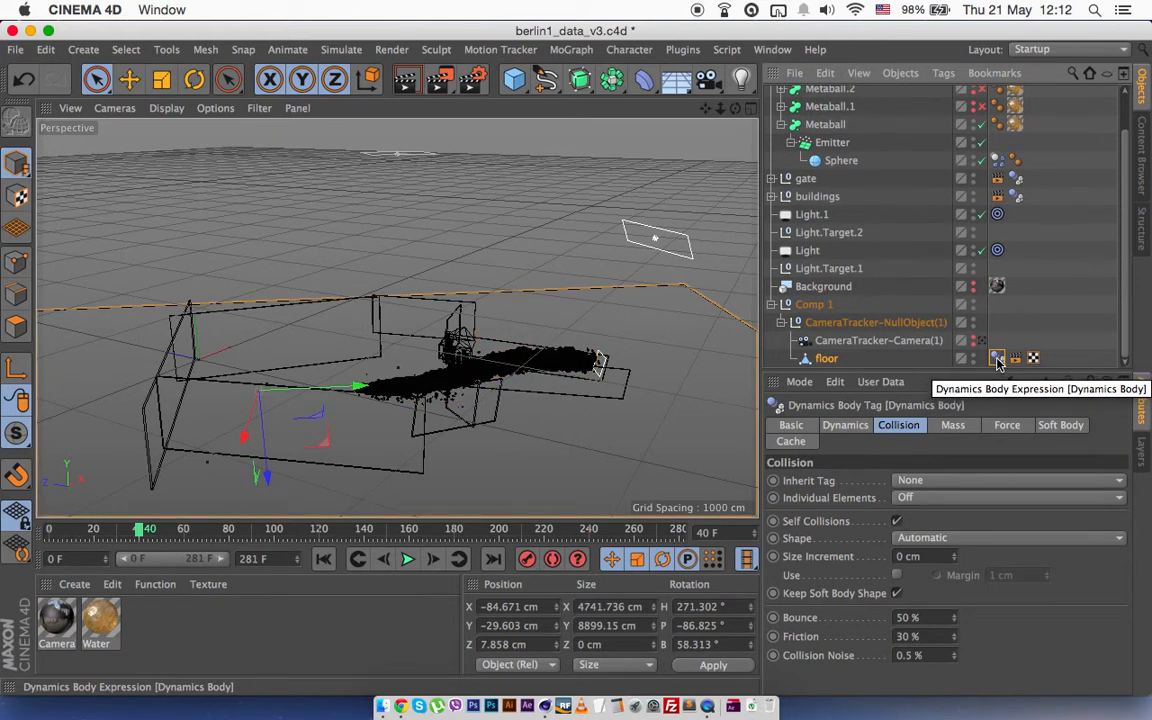
pyautogui.click(841, 160)
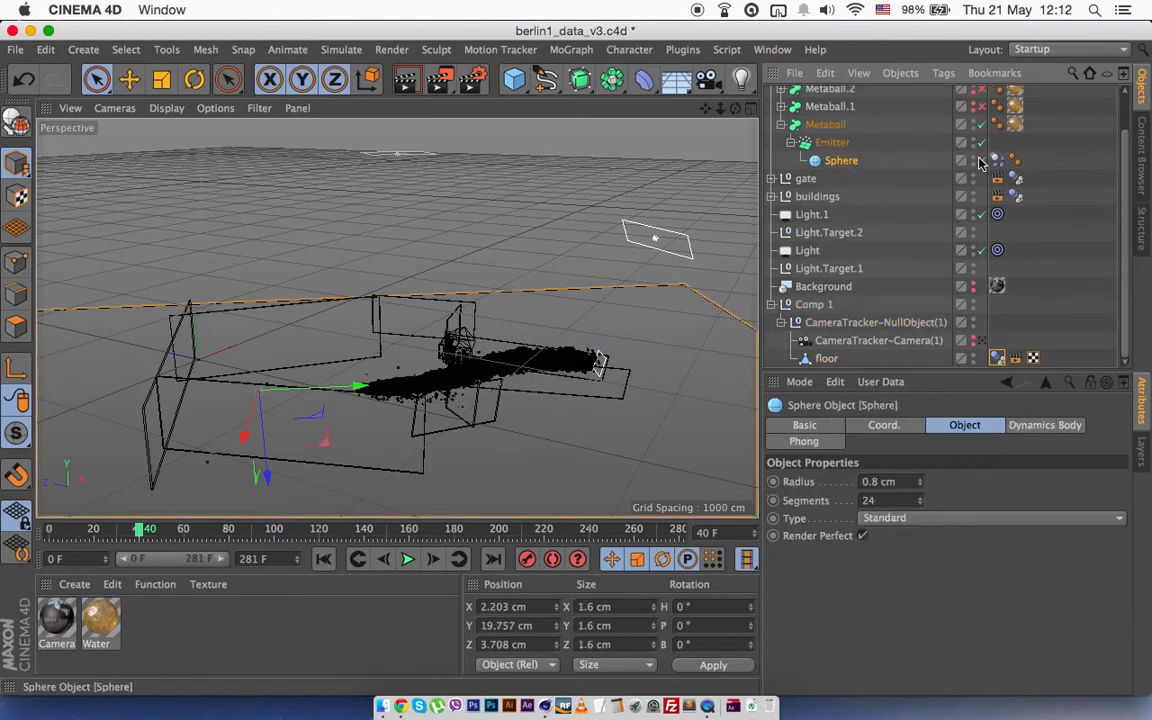
pyautogui.click(997, 160)
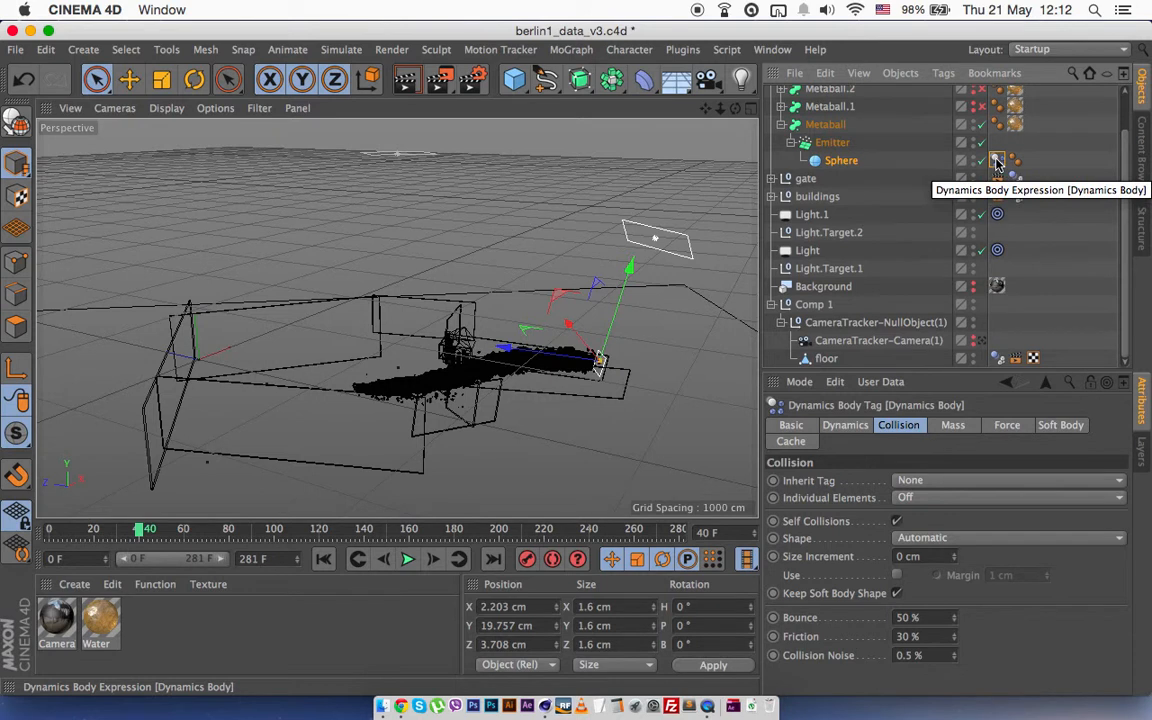
pyautogui.moveTo(459, 598)
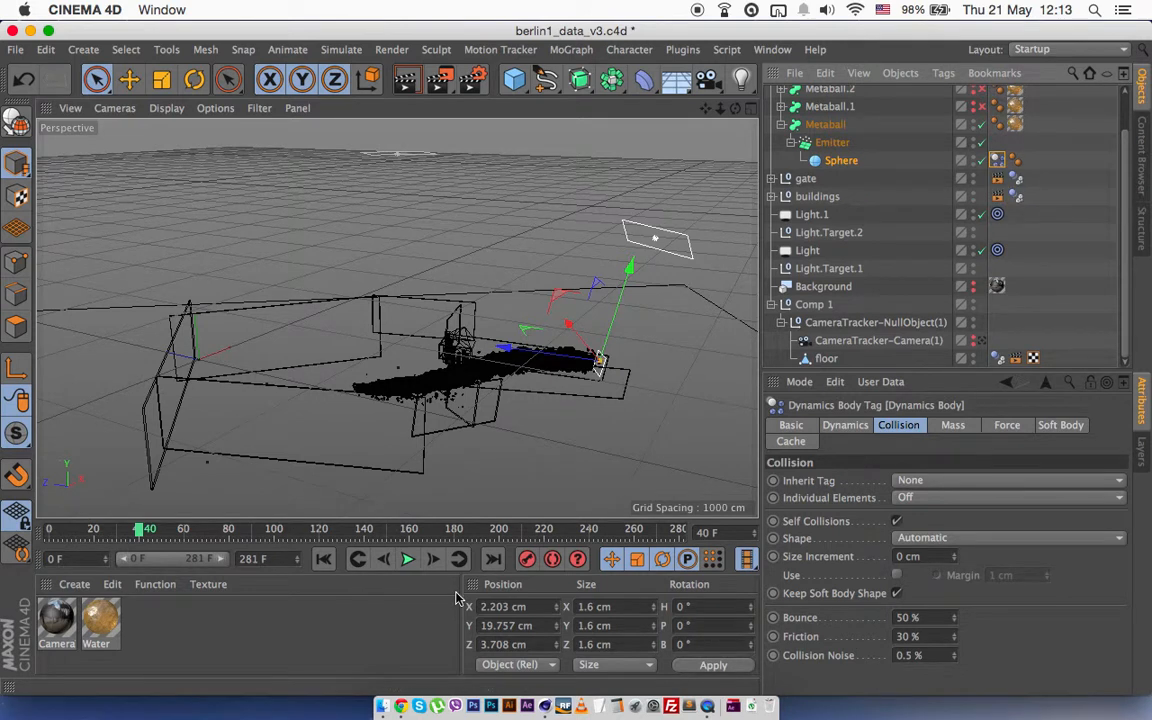